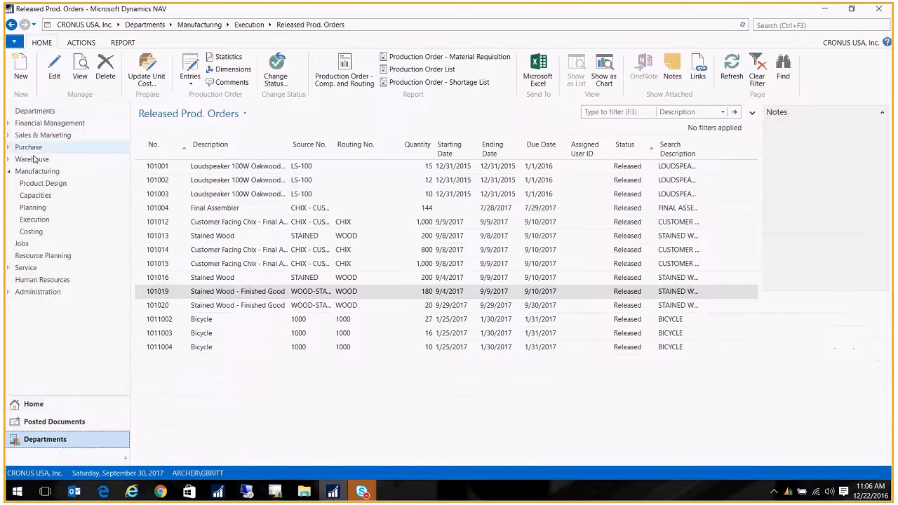
- Show the Location List from Warehouse Administration, including vendor location V-2-012547 Wood Stainer
click(31, 160)
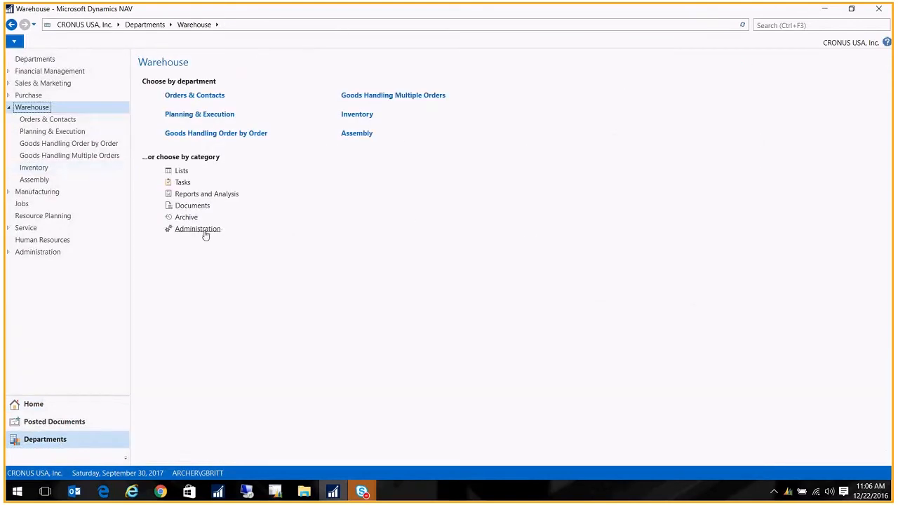
click(196, 229)
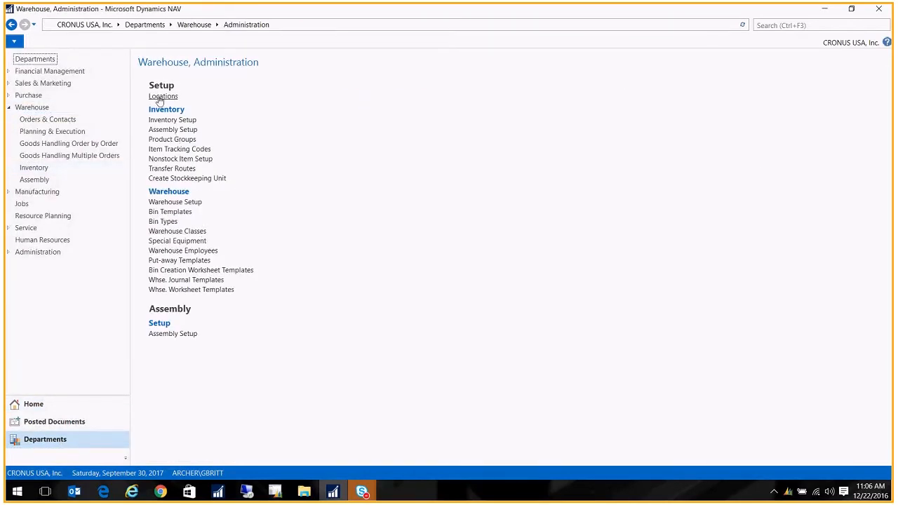
click(163, 95)
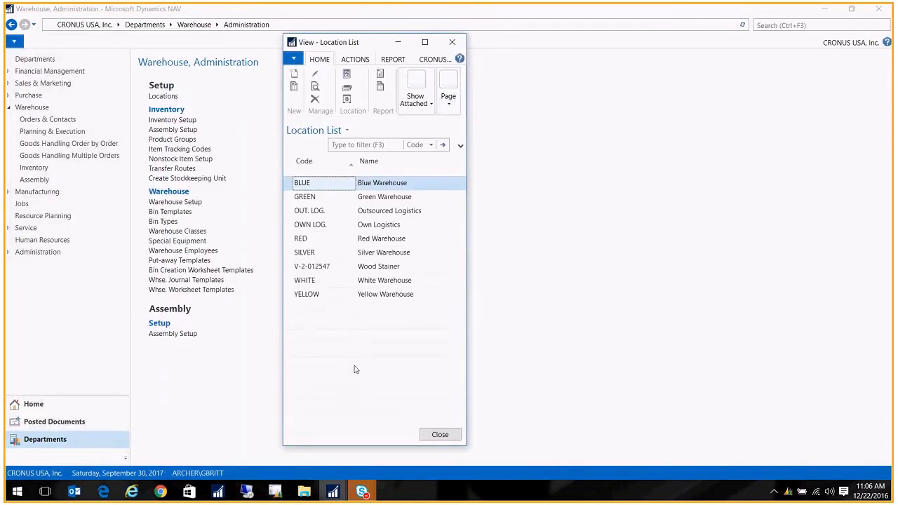
click(400, 182)
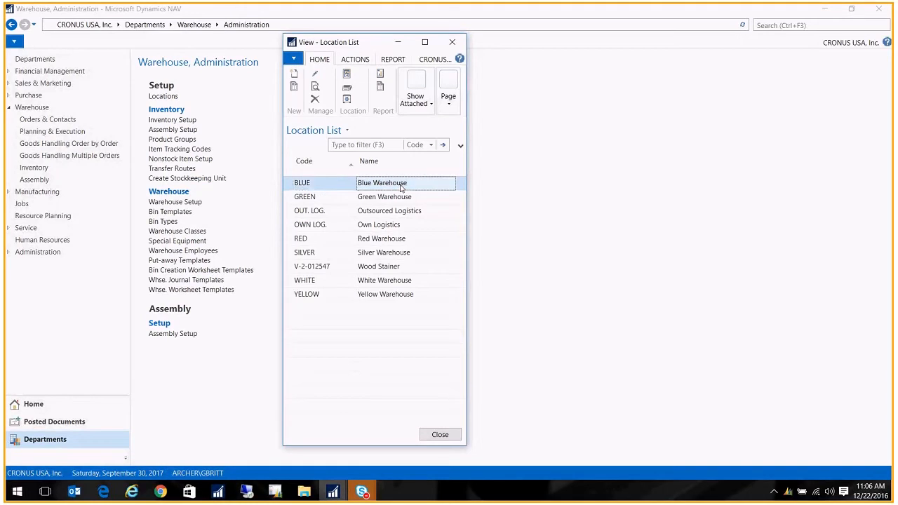
click(323, 266)
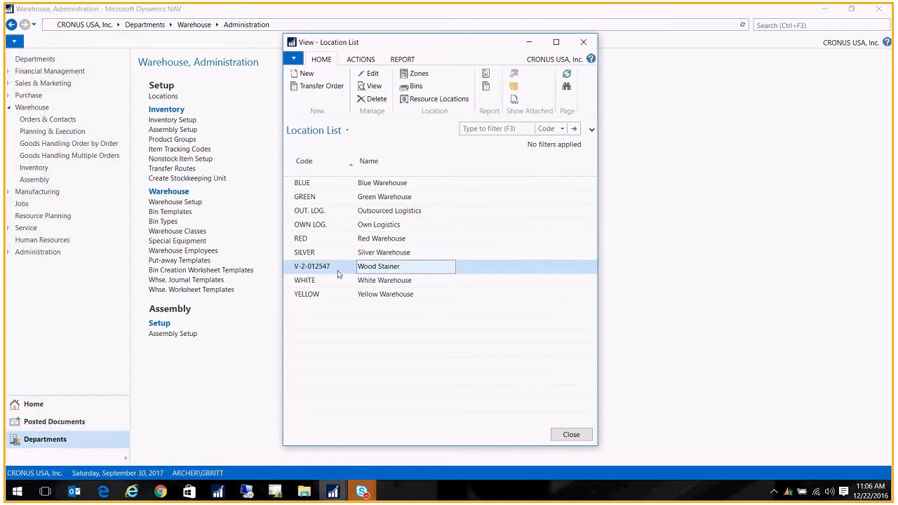
double_click(406, 266)
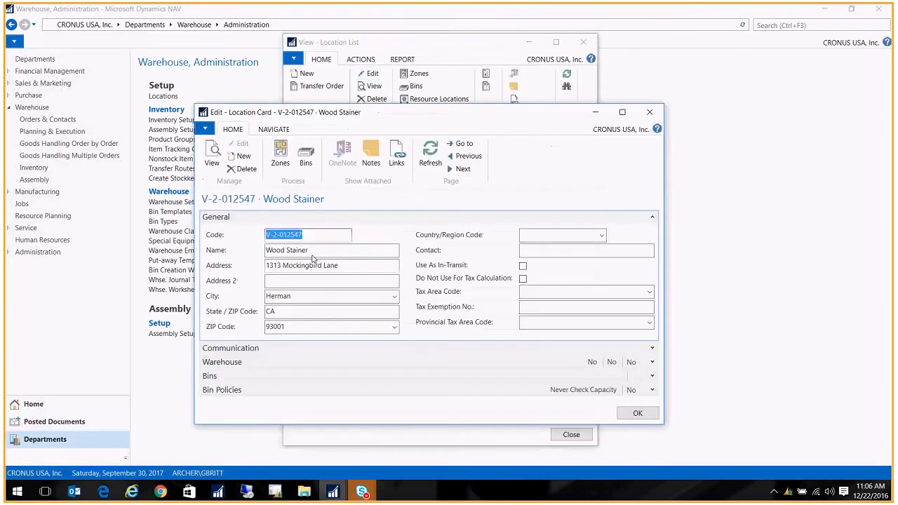
click(334, 250)
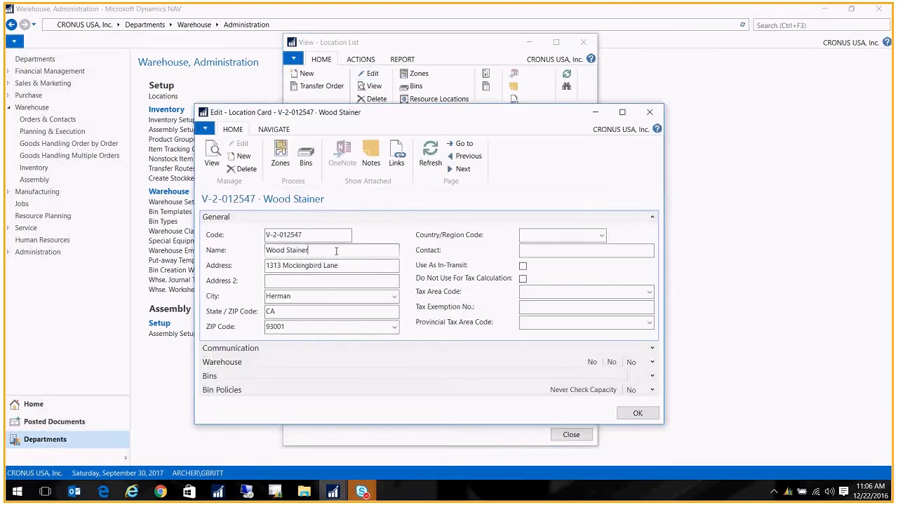
mouse_move(353, 311)
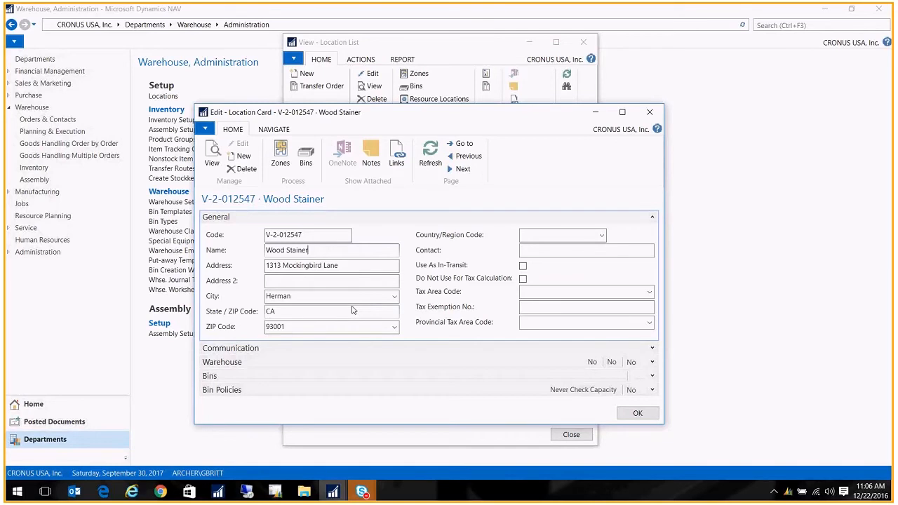
mouse_move(351, 310)
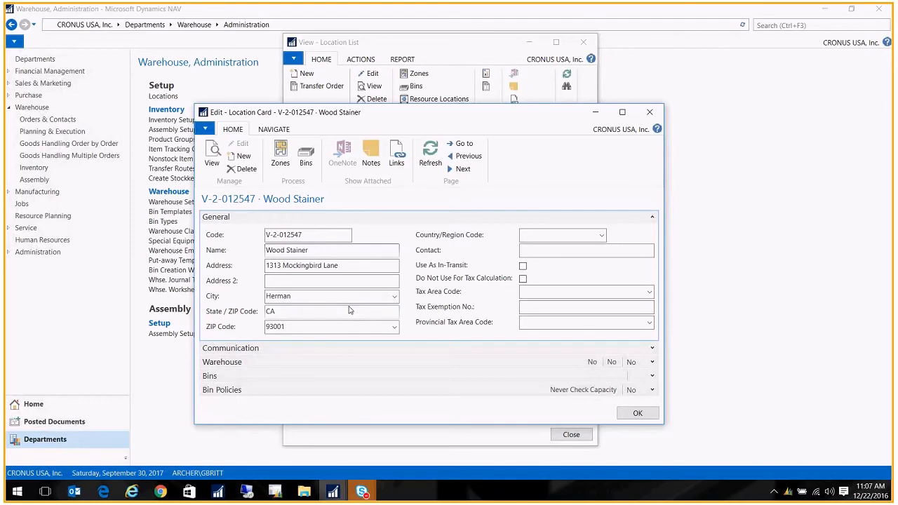
mouse_move(649, 112)
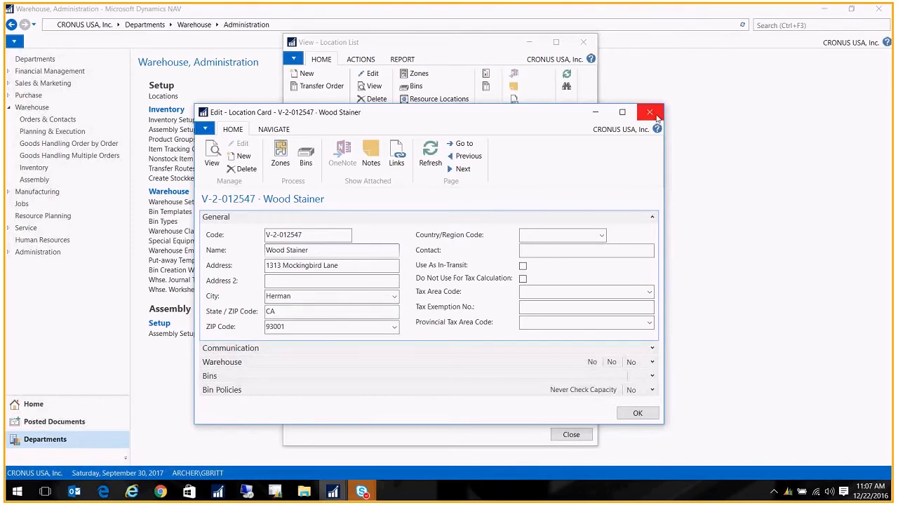
click(648, 112)
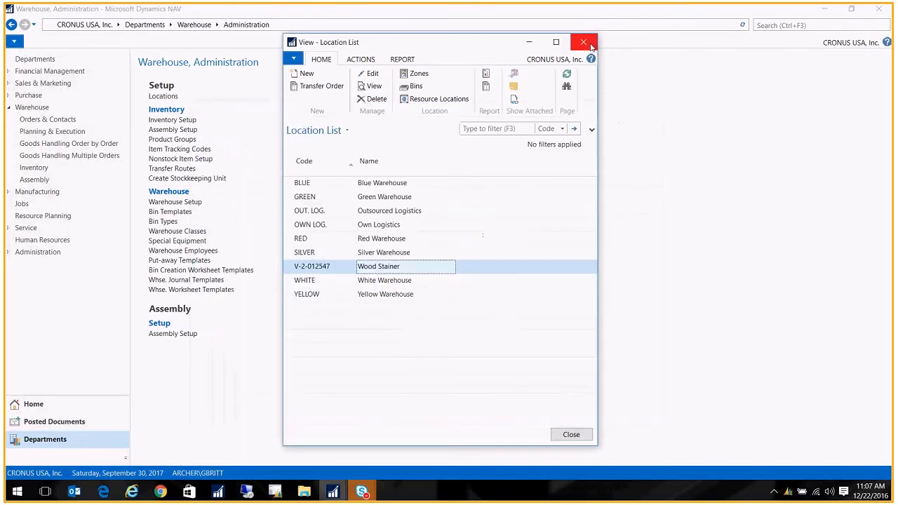
- Close the locations and find the Gen. Product Posting Groups list via the 'gen. pro' search
click(584, 40)
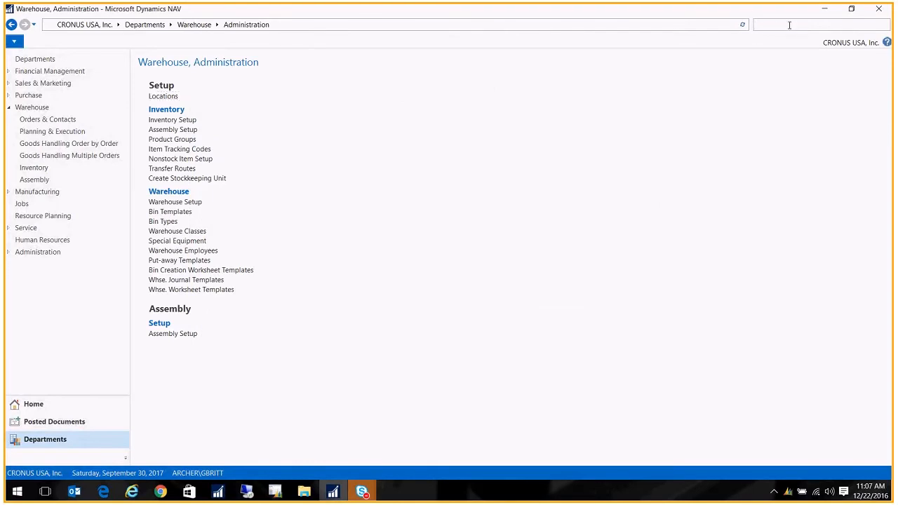
text(gen. pro)
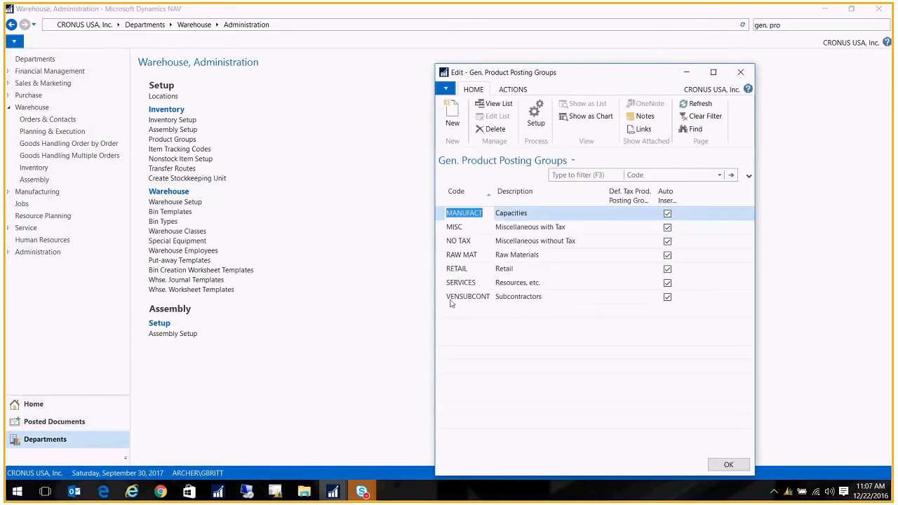
click(553, 296)
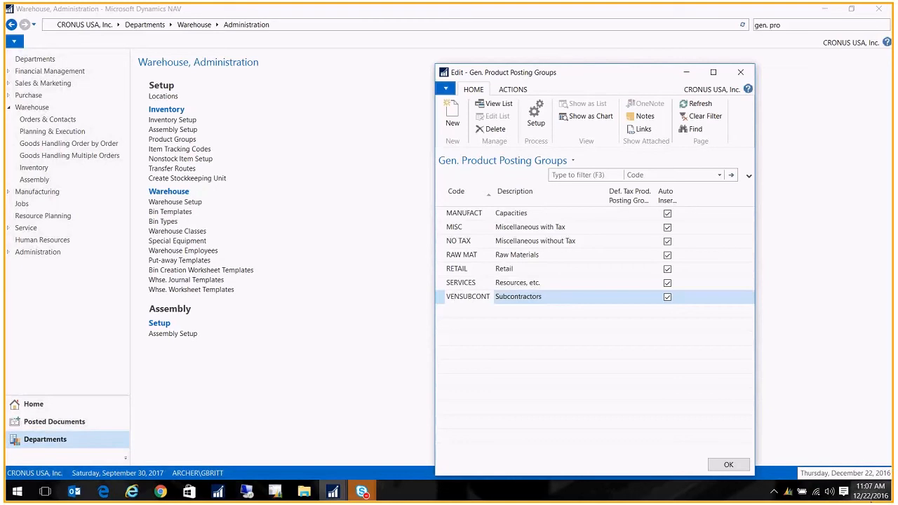
mouse_move(558, 135)
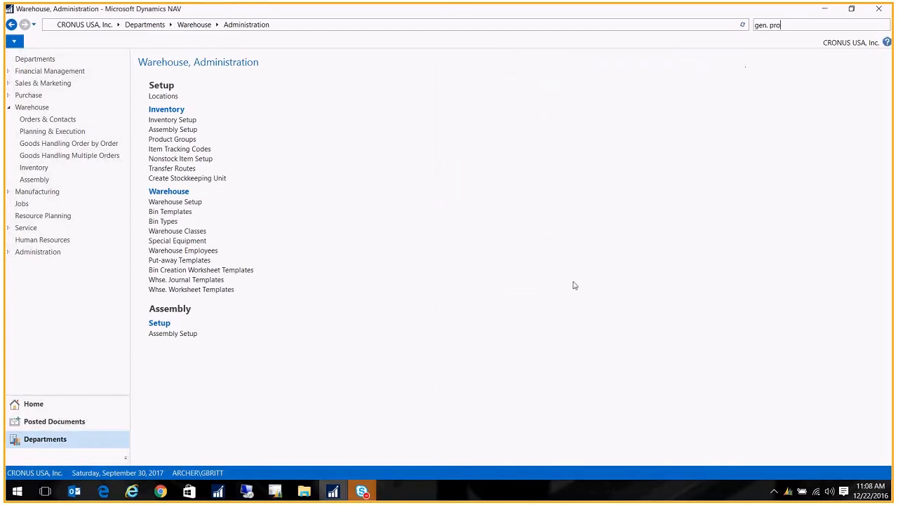
- From Home, show the Items - Wood list and the WOOD-STAINED item card
click(34, 404)
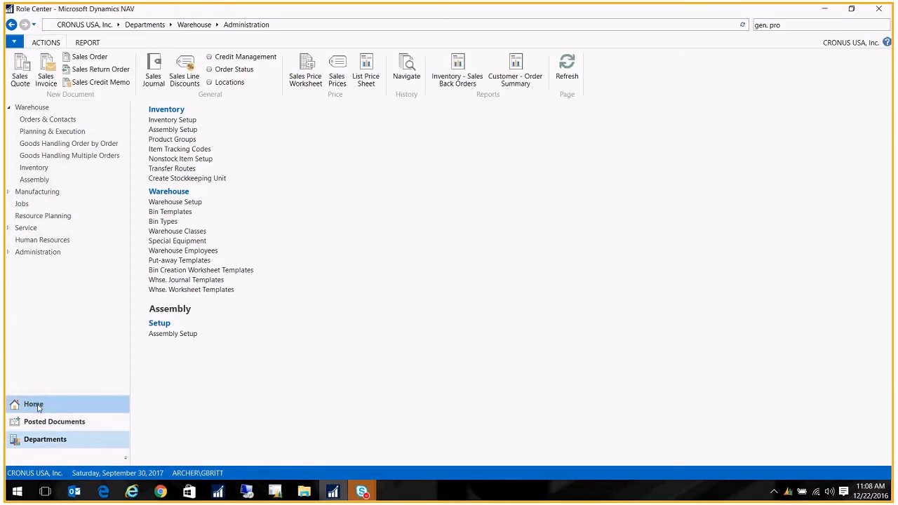
click(34, 404)
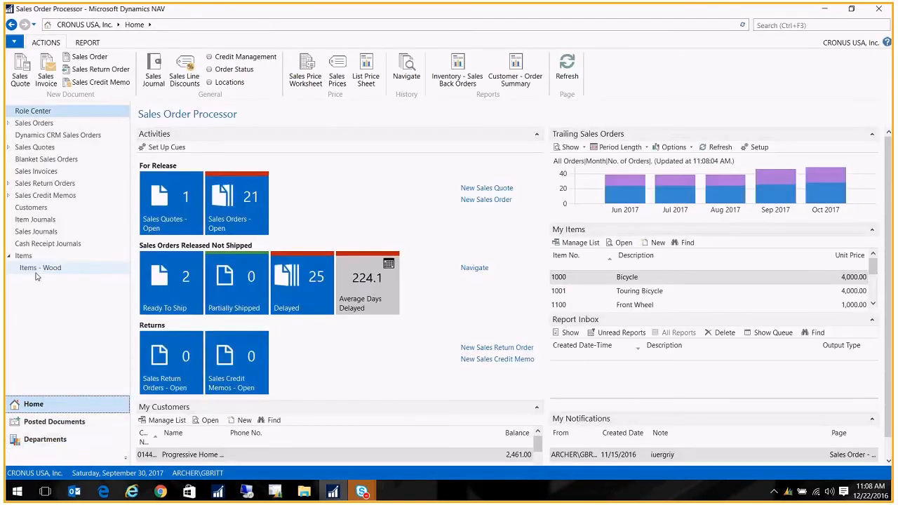
click(39, 266)
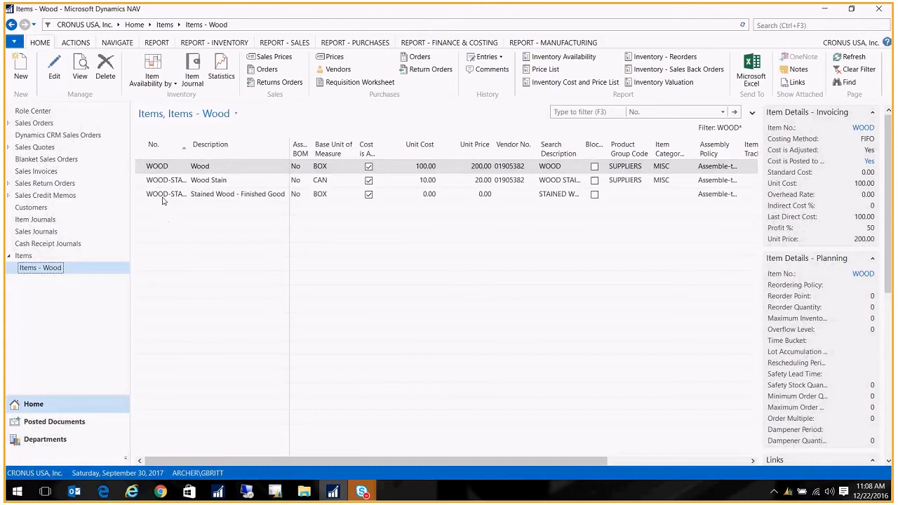
click(166, 193)
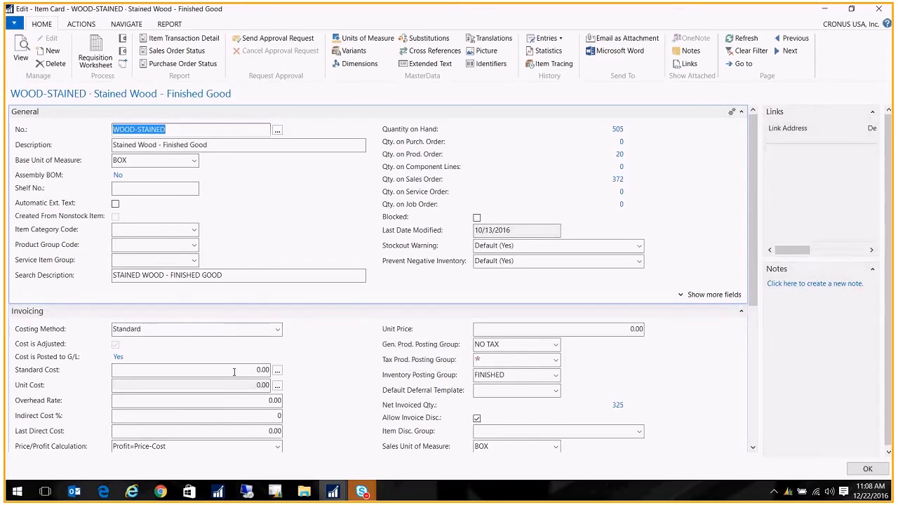
- Reveal the Replenishment details: Prod. Order, routing WOOD, production BOM WOOD
scroll(down, 3)
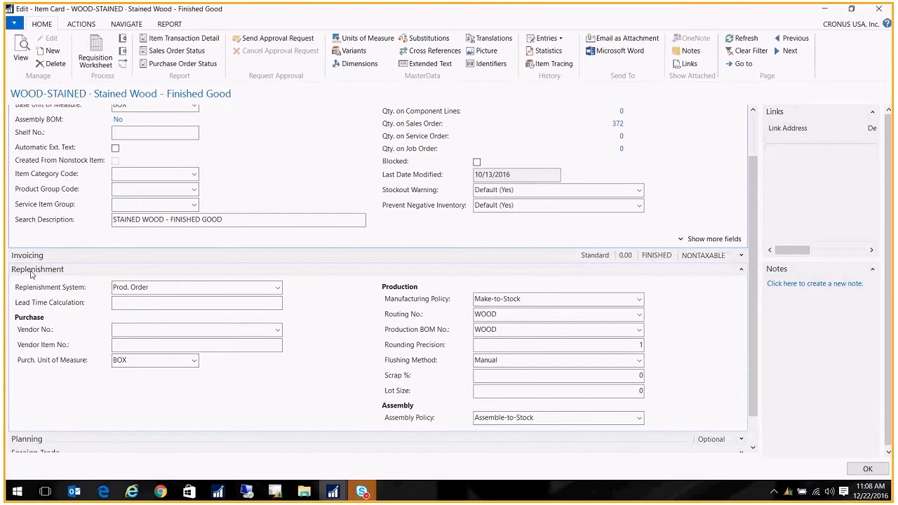
click(190, 286)
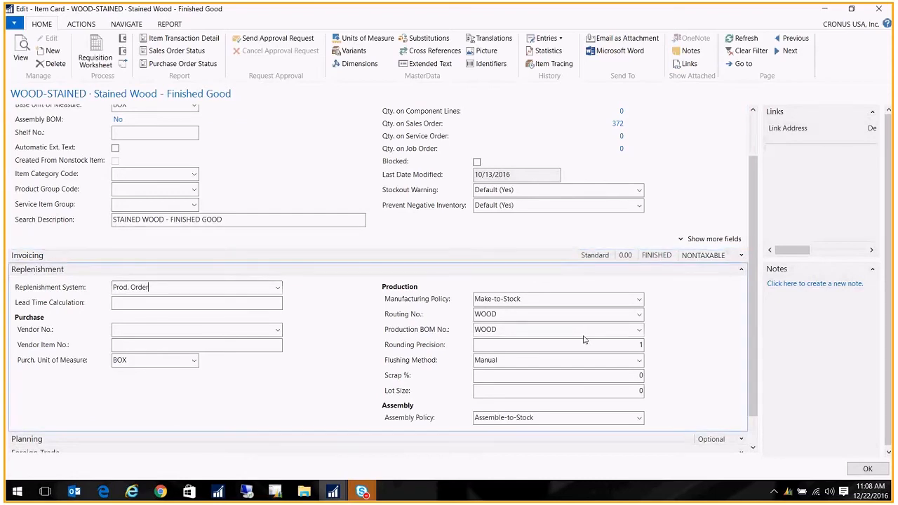
click(550, 315)
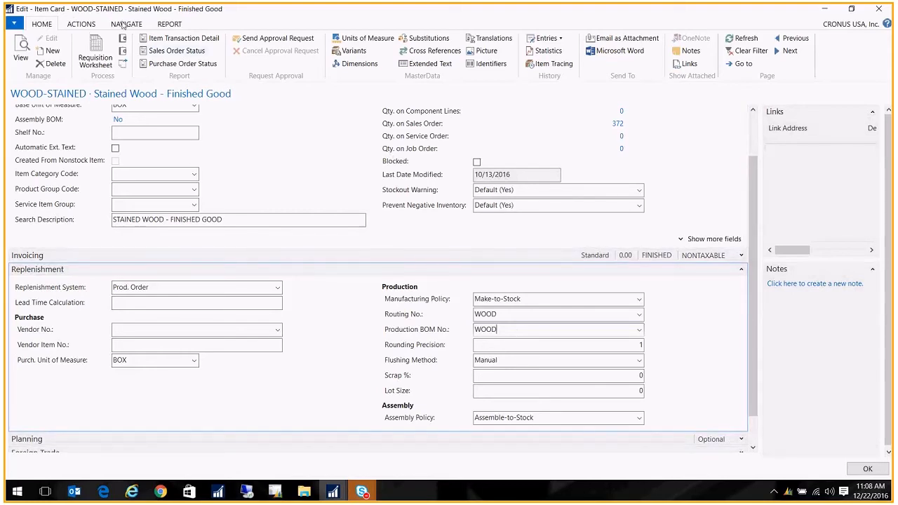
- Reach the BLUE - WOOD-STAINED stockkeeping unit via the item's Navigate records
click(123, 24)
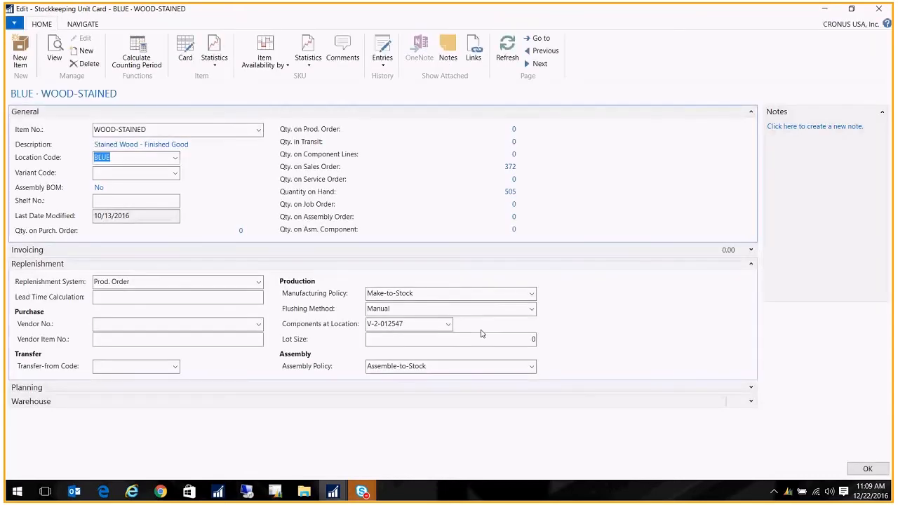
mouse_move(30, 282)
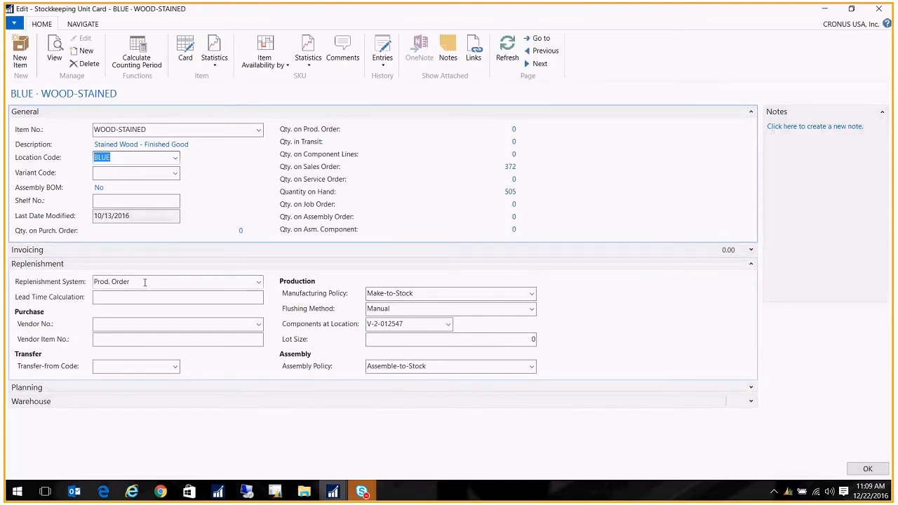
mouse_move(337, 348)
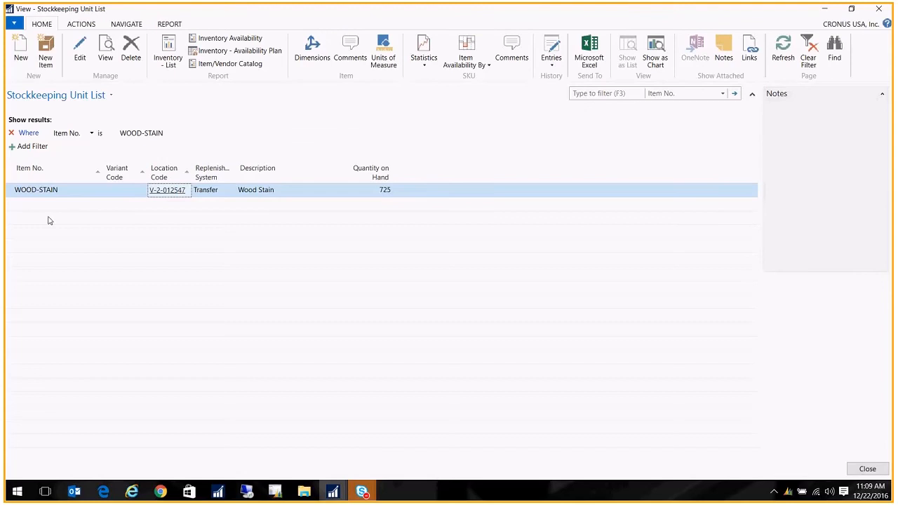
mouse_move(155, 195)
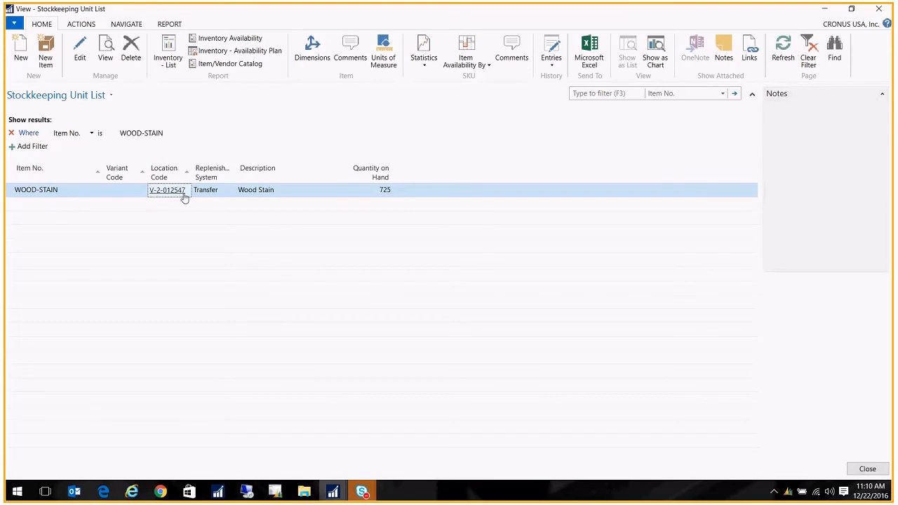
mouse_move(71, 204)
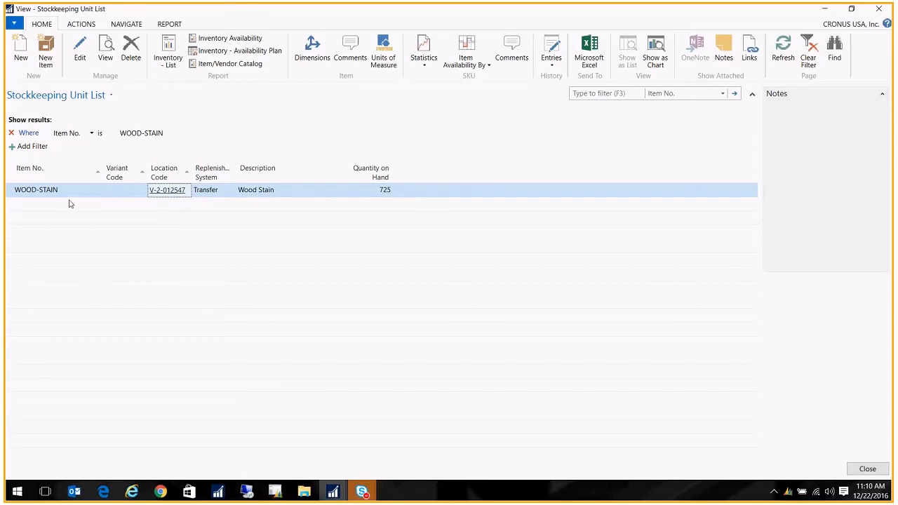
- Review the WOOD-STAIN stockkeeping unit at V-2-012547 and return to Items - Wood
double_click(167, 189)
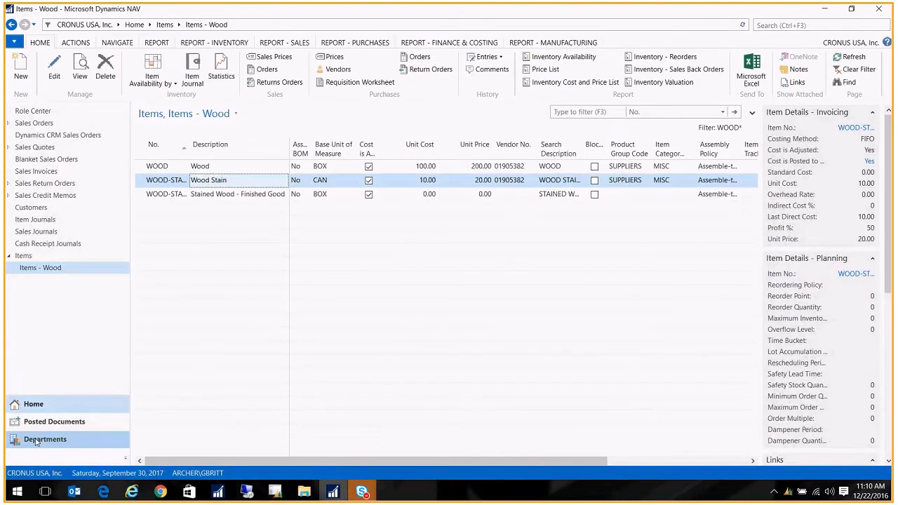
- Show the Work Centers list under Manufacturing Capacities, listing V-2-01254796 Wood Stainer
click(45, 439)
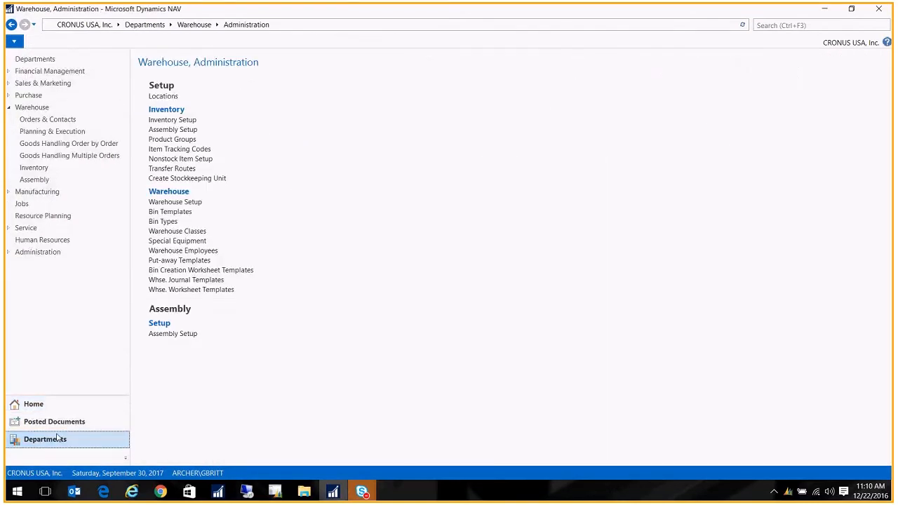
mouse_move(51, 132)
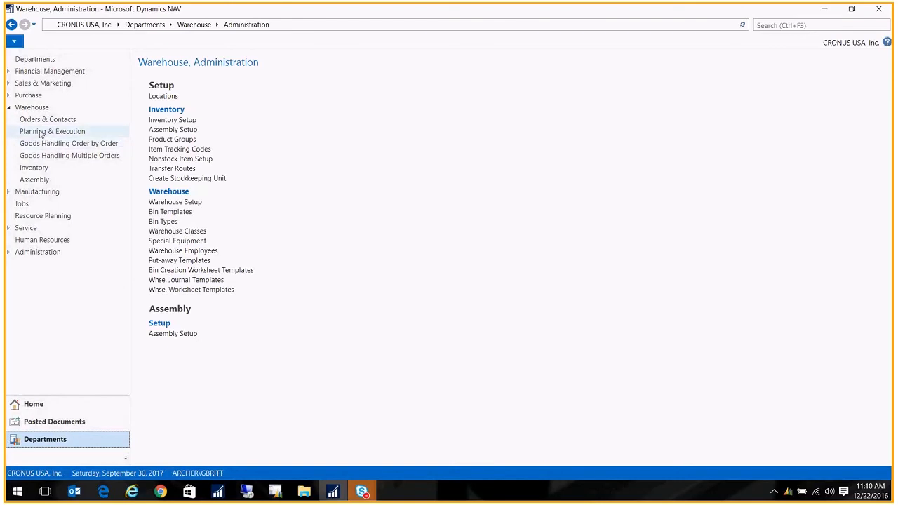
click(37, 190)
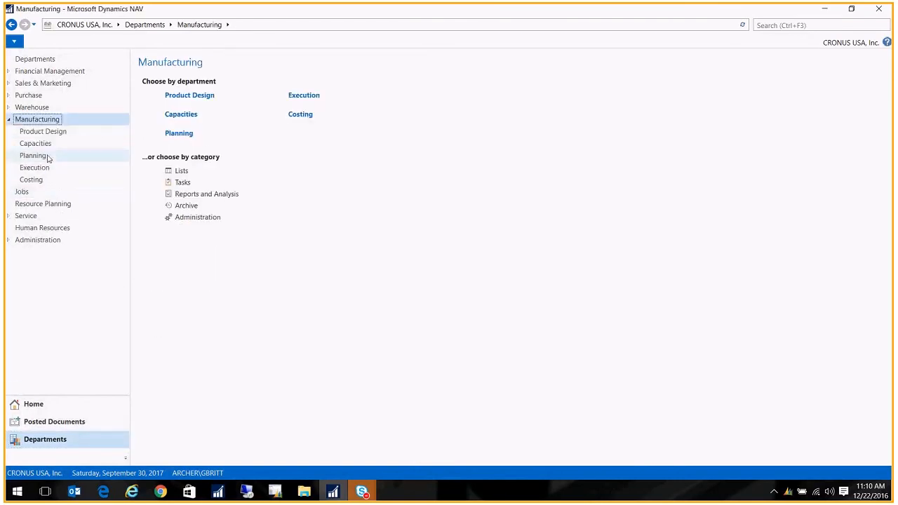
click(35, 143)
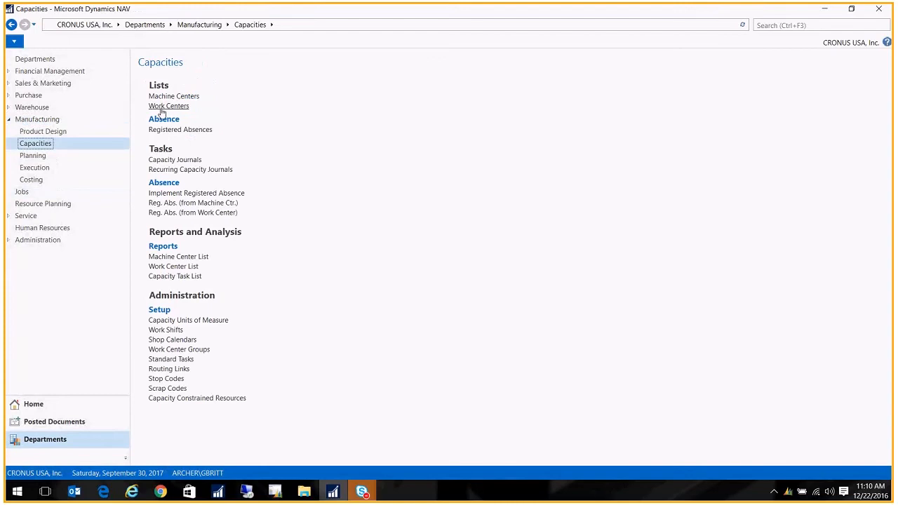
click(169, 106)
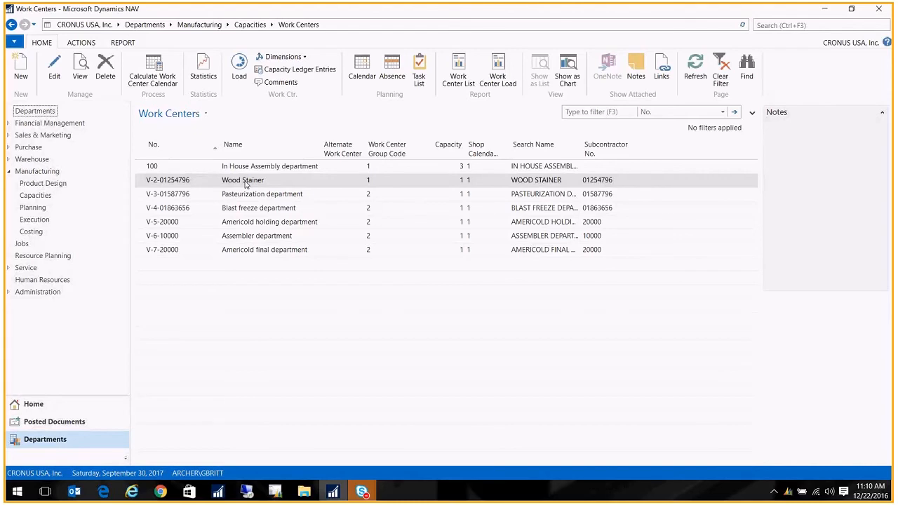
- Show the Wood Stainer work center card and keep Unit Cost Calculation as Units
double_click(241, 179)
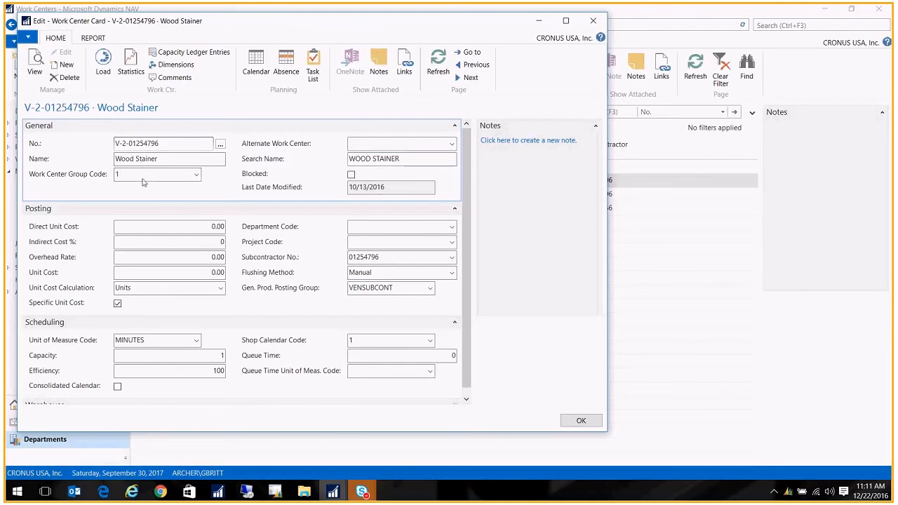
mouse_move(129, 303)
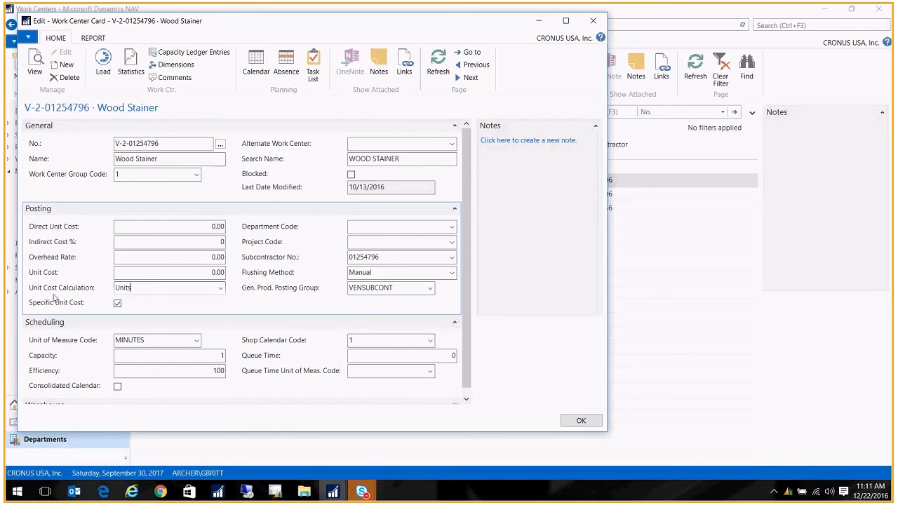
mouse_move(227, 297)
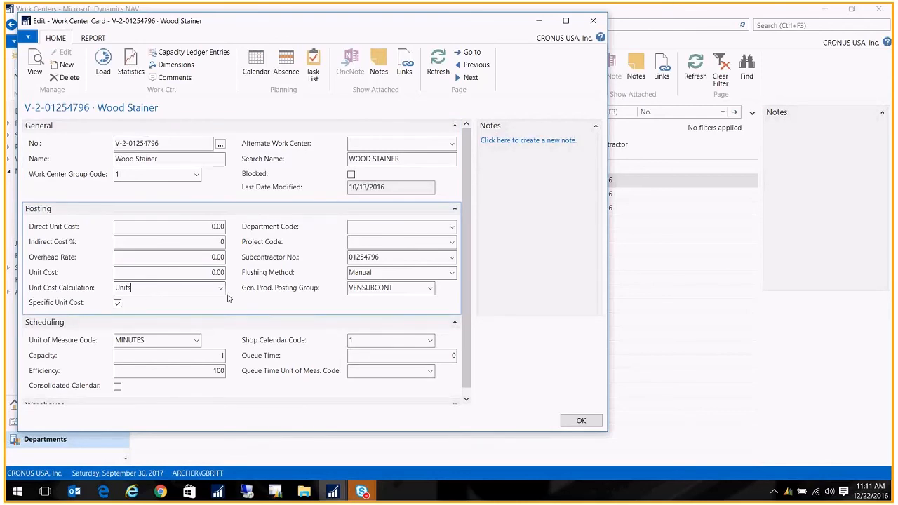
click(219, 287)
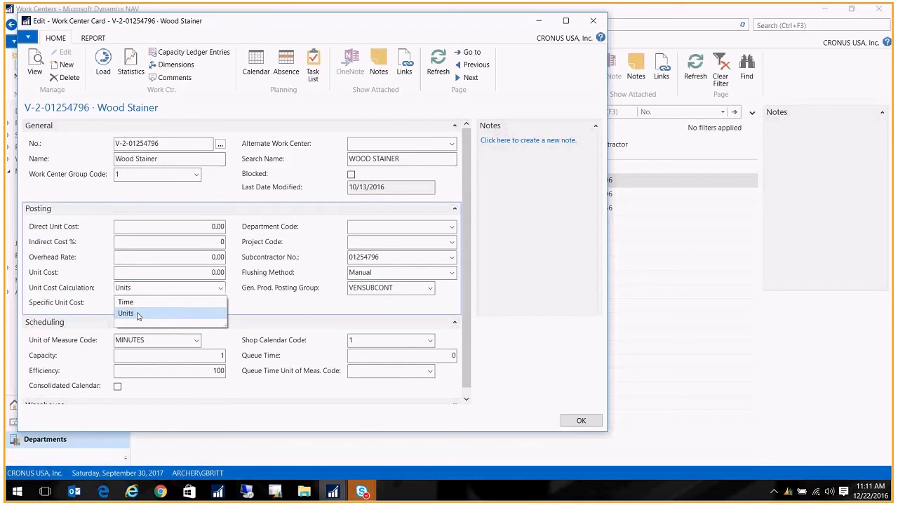
click(126, 312)
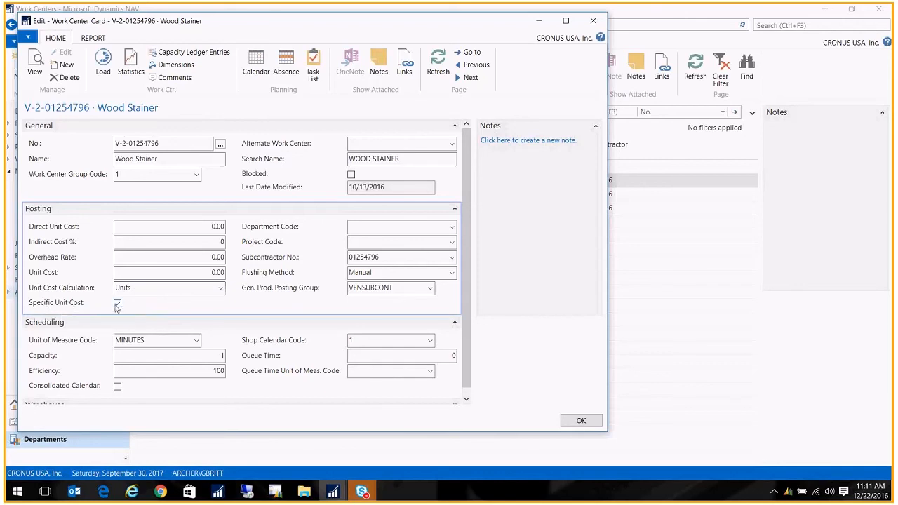
click(118, 304)
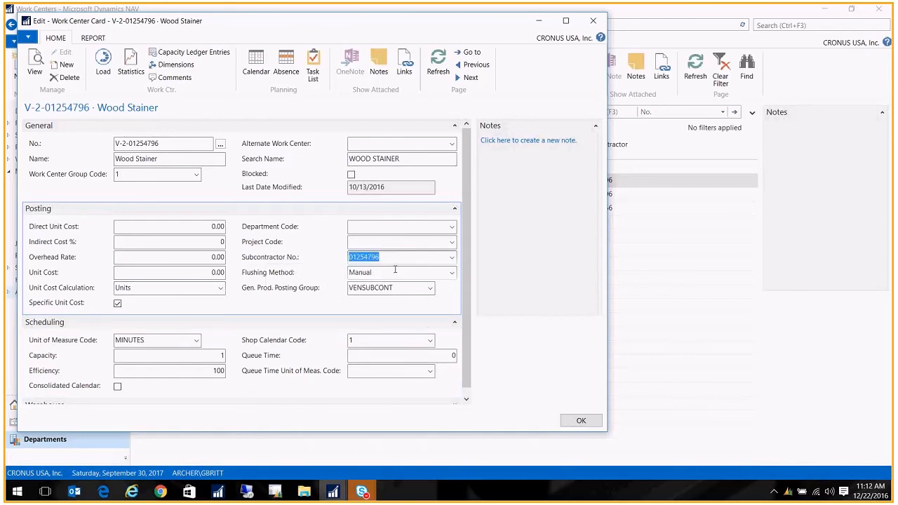
click(452, 257)
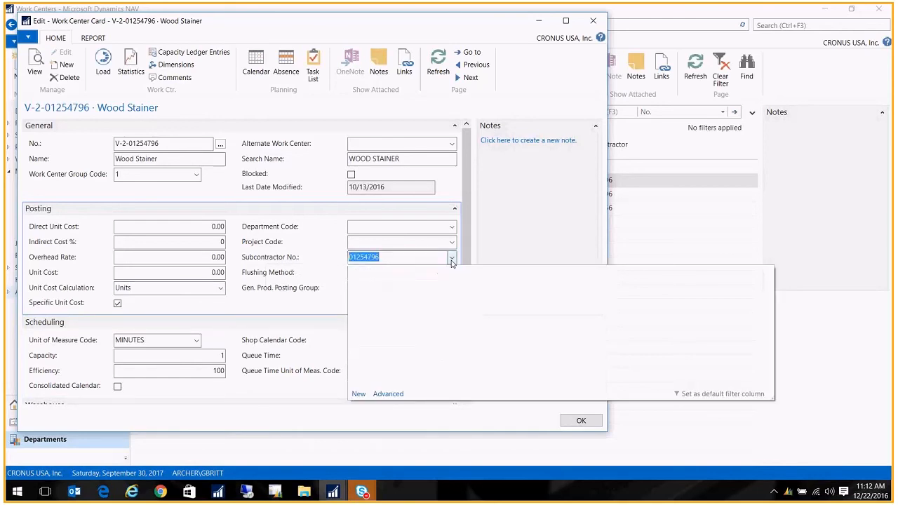
click(451, 256)
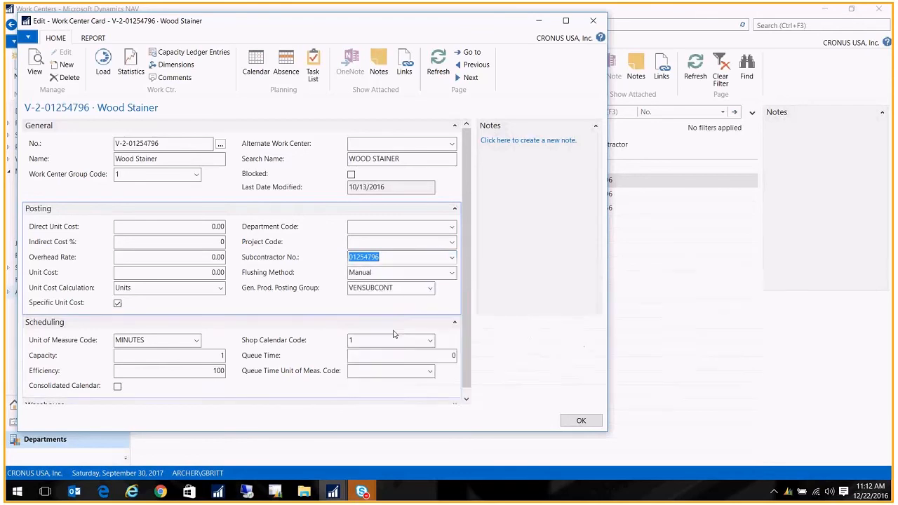
click(395, 257)
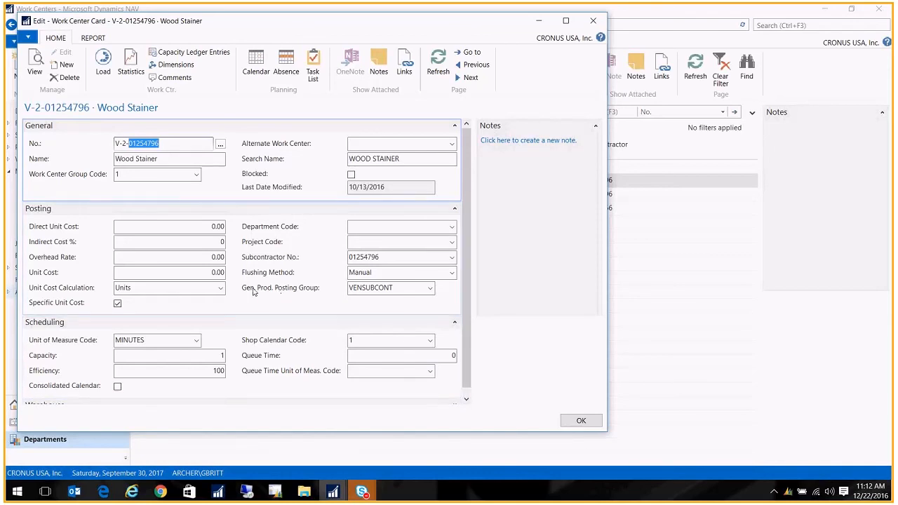
mouse_move(275, 292)
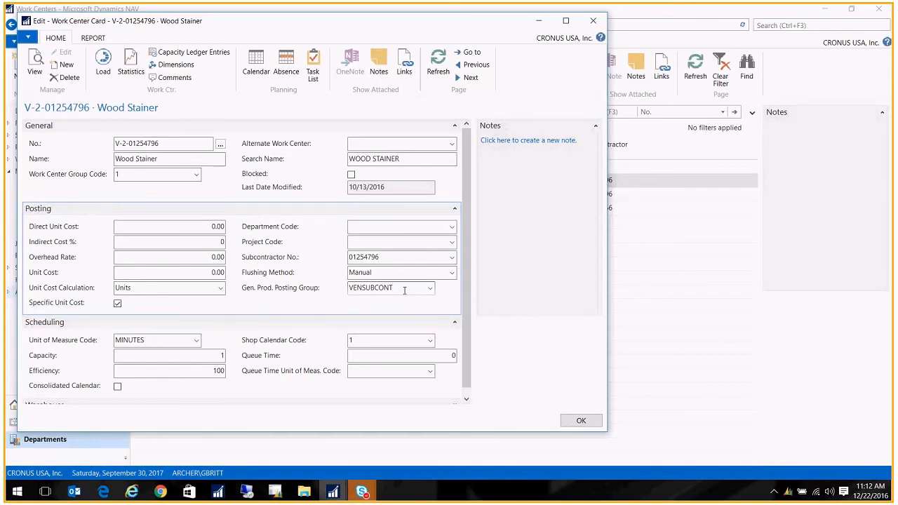
scroll(down, 3)
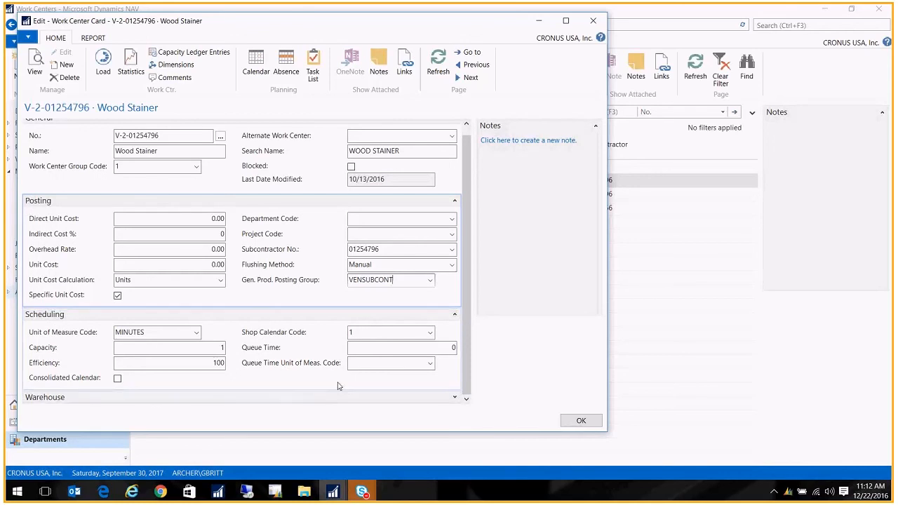
mouse_move(593, 21)
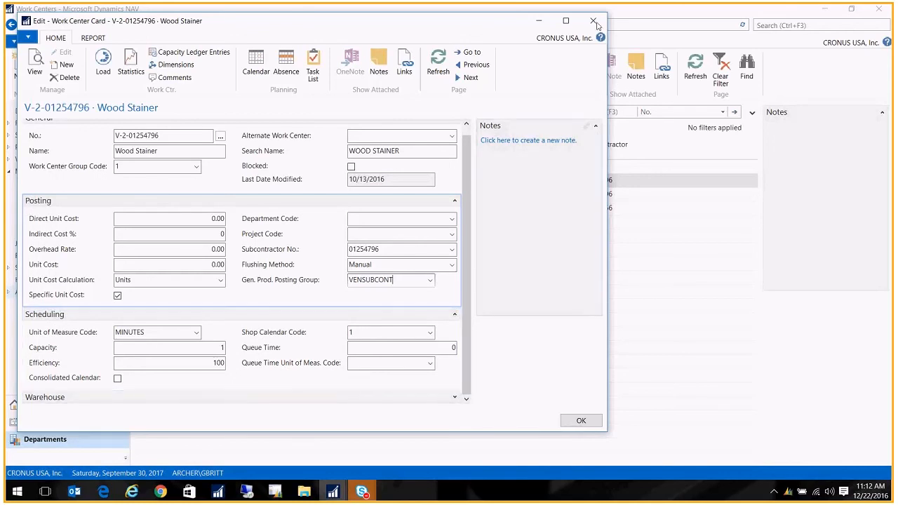
- Close the work center card and show the Routings list under Product Design
click(591, 20)
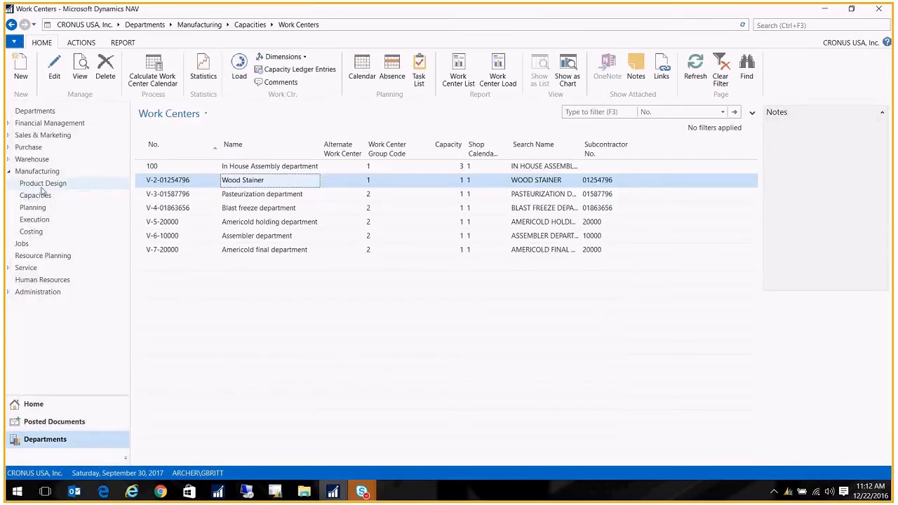
click(42, 183)
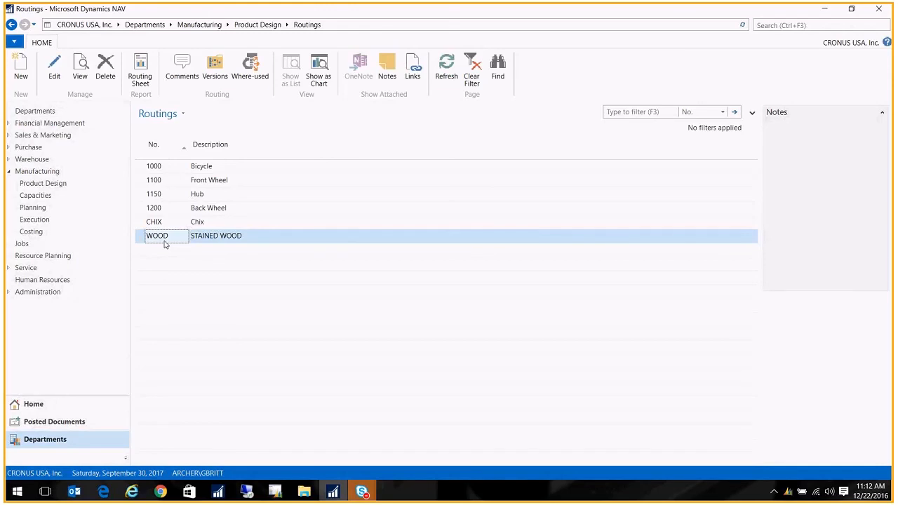
- Show routing WOOD with operation 10 at work center V-2-01254796, Wood Staining Vendor
double_click(157, 236)
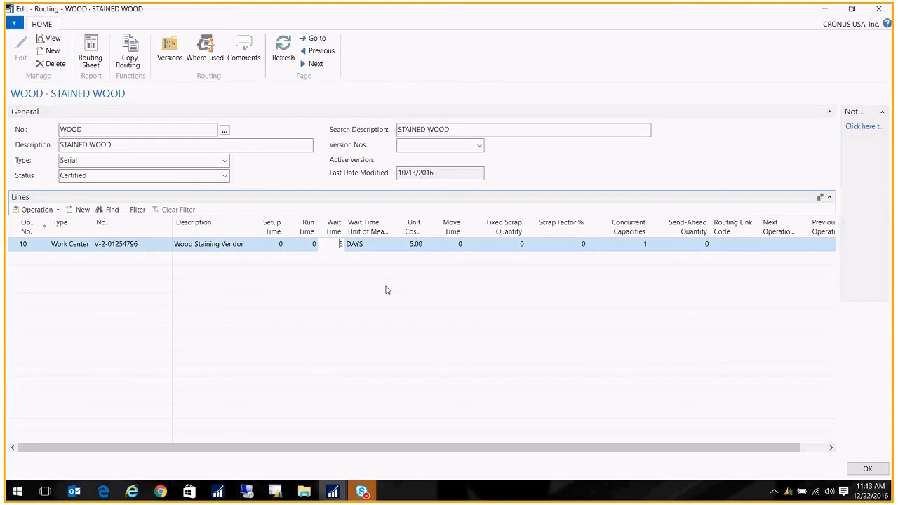
mouse_move(440, 300)
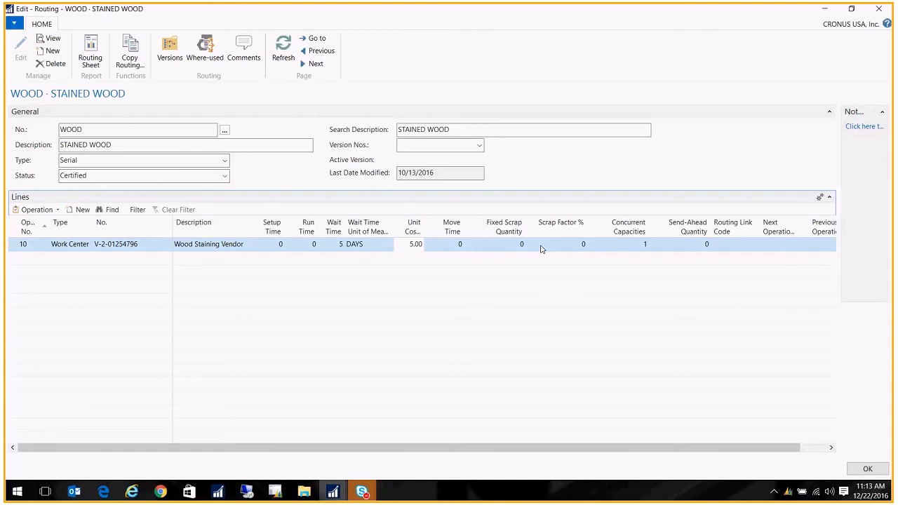
click(413, 244)
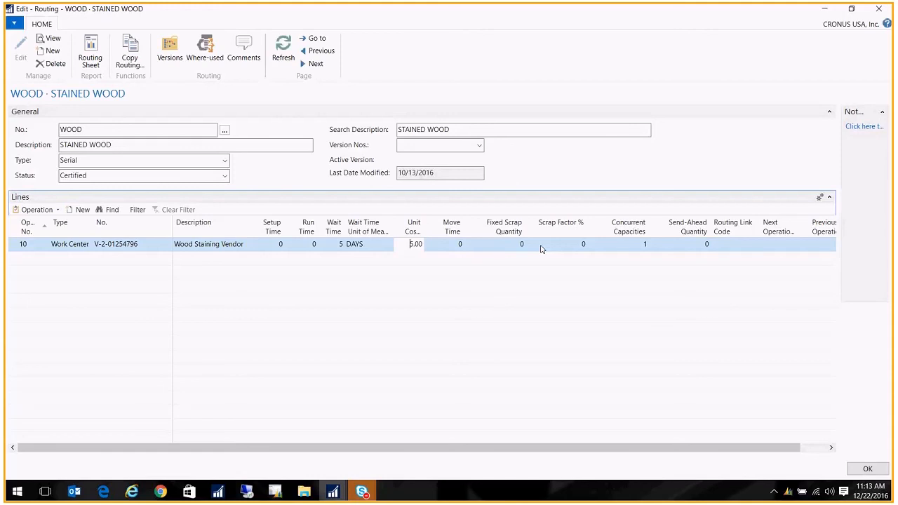